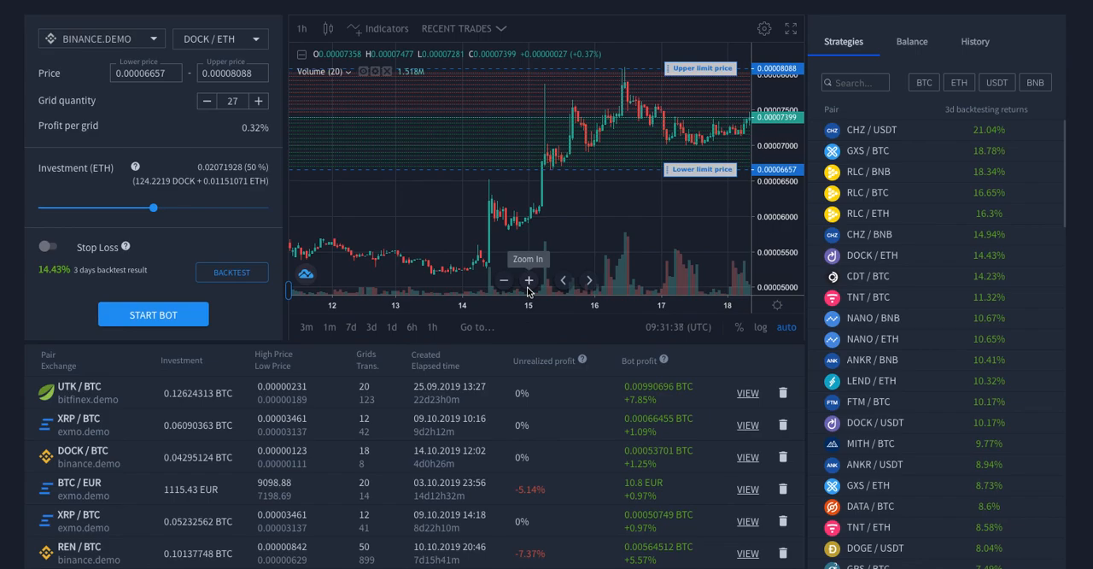
pyautogui.moveTo(311, 152)
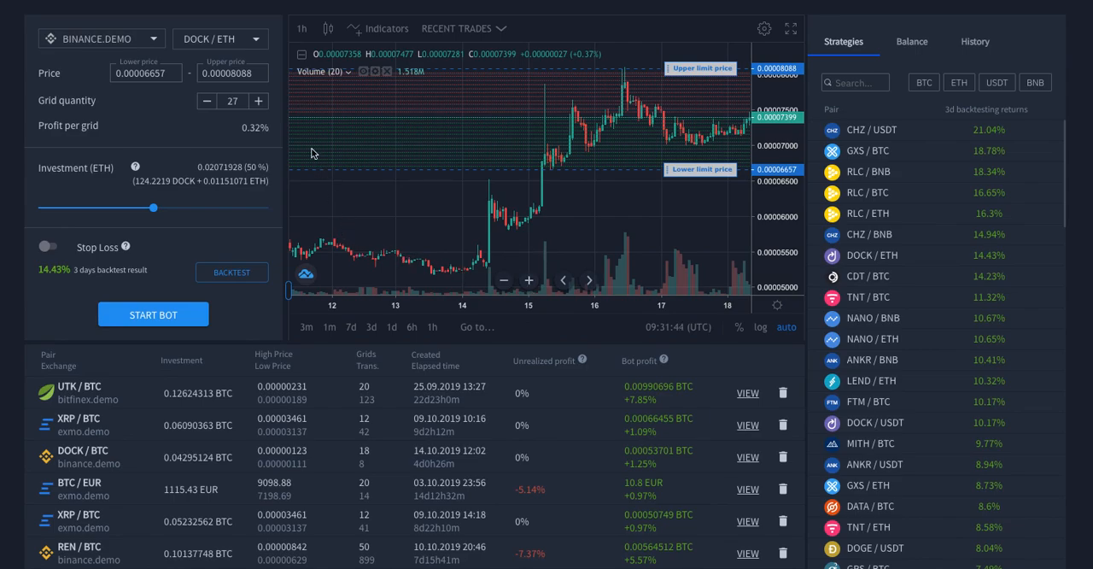
pyautogui.moveTo(287, 74)
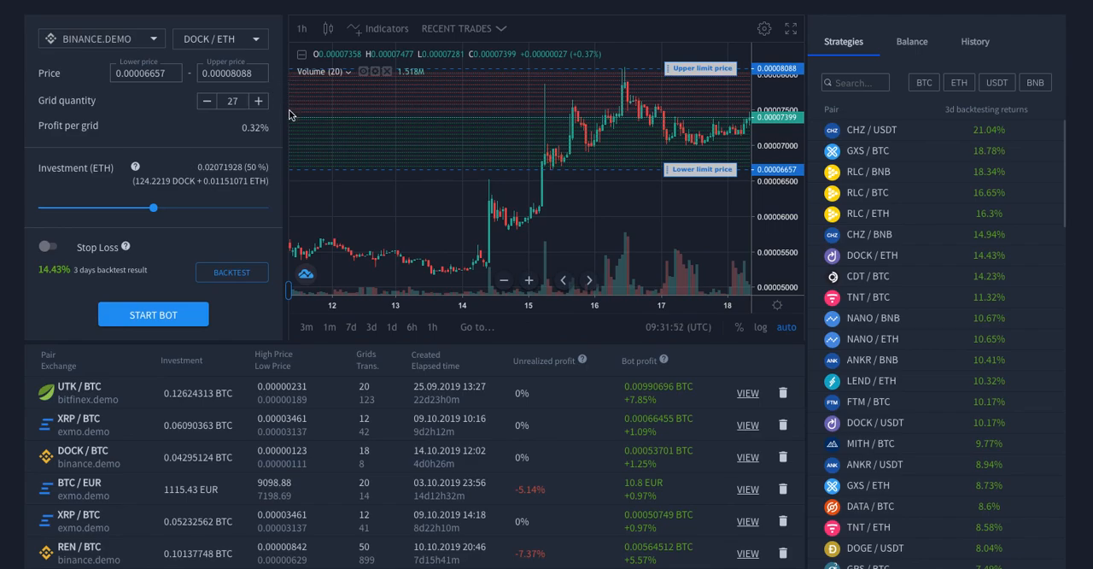
pyautogui.moveTo(47, 174)
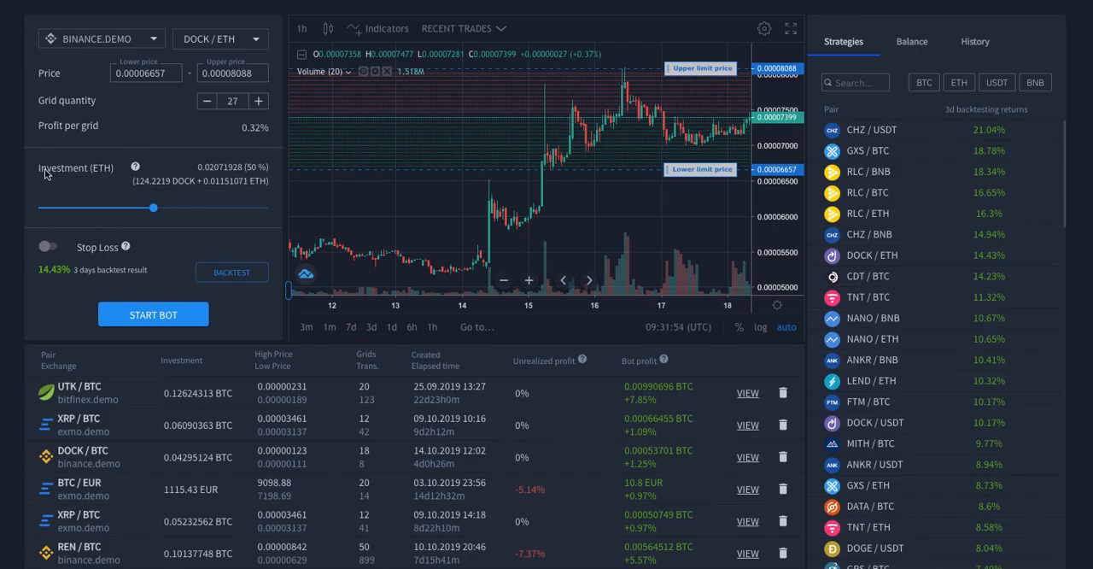
pyautogui.moveTo(186, 188)
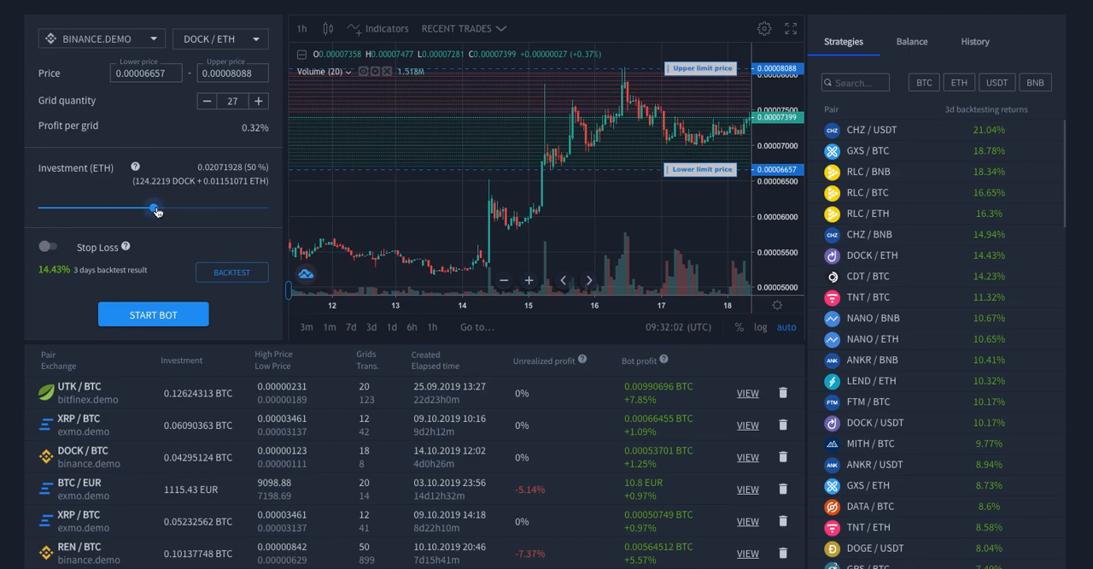
# - Lower the DOCK/ETH bot's investment from 50% to 34% of the available balance
pyautogui.moveTo(155, 208); pyautogui.dragTo(123, 209)
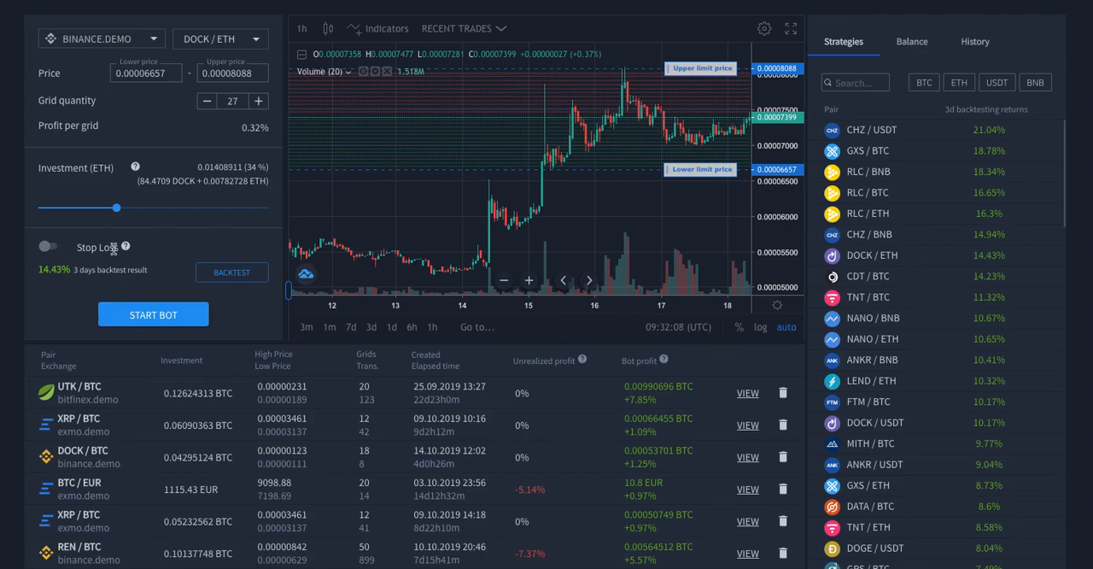
pyautogui.moveTo(214, 248)
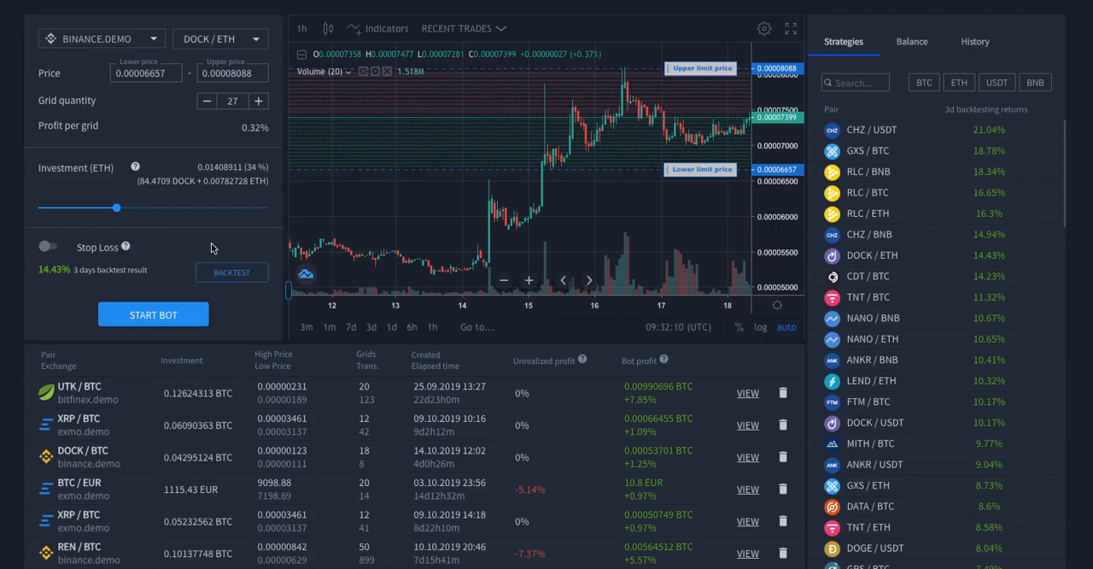
pyautogui.moveTo(195, 243)
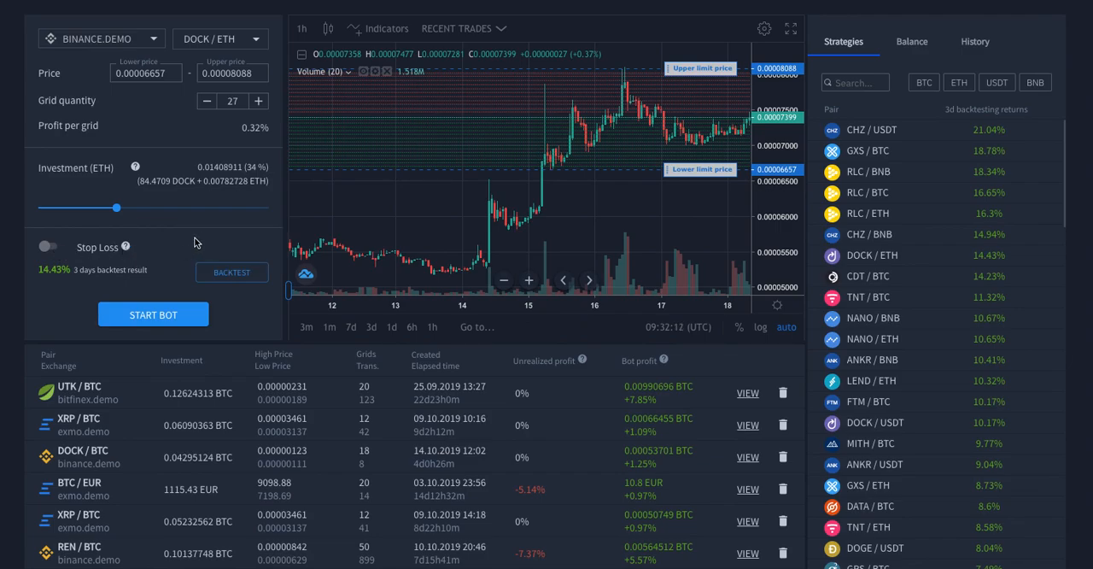
pyautogui.moveTo(236, 308)
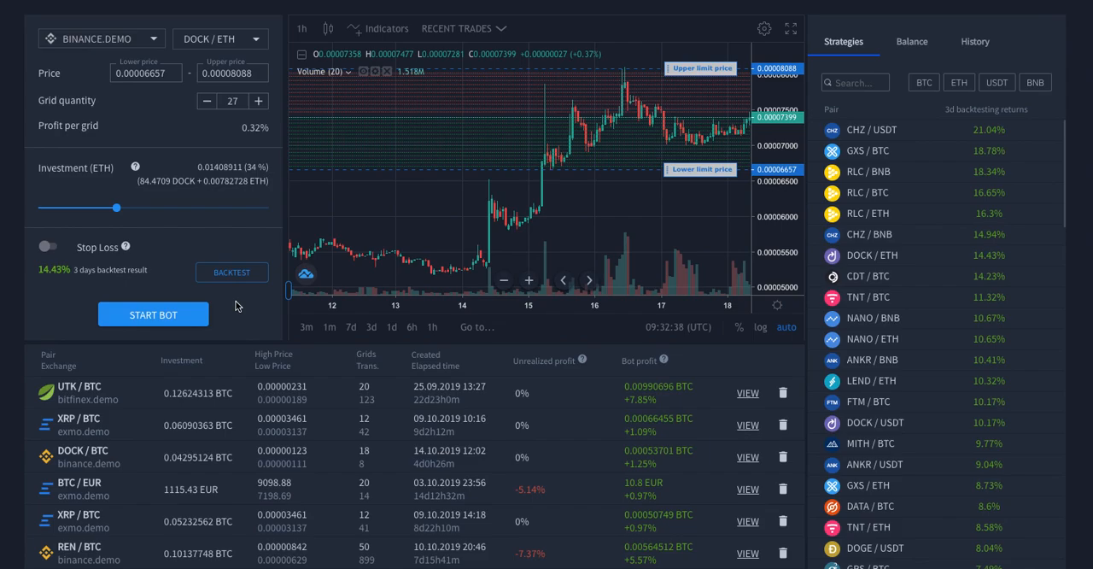
pyautogui.moveTo(447, 208)
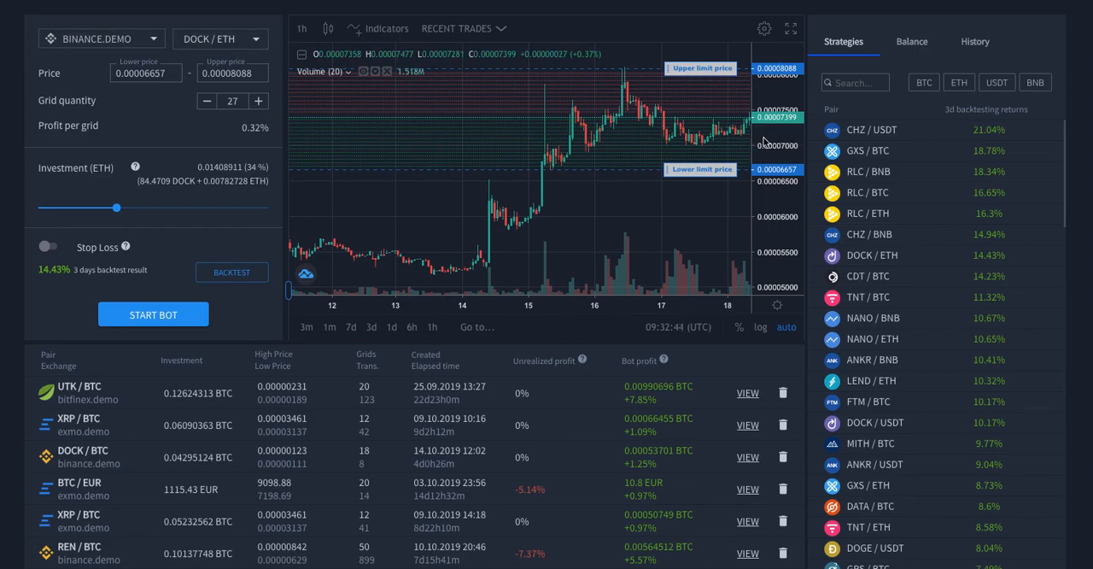
pyautogui.moveTo(957, 444)
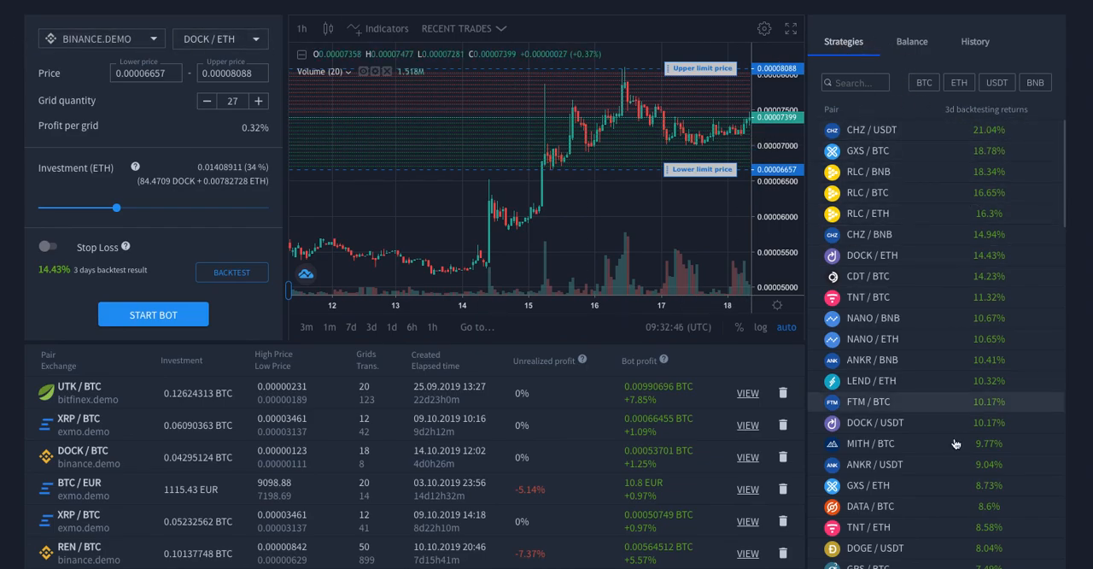
pyautogui.moveTo(1032, 297)
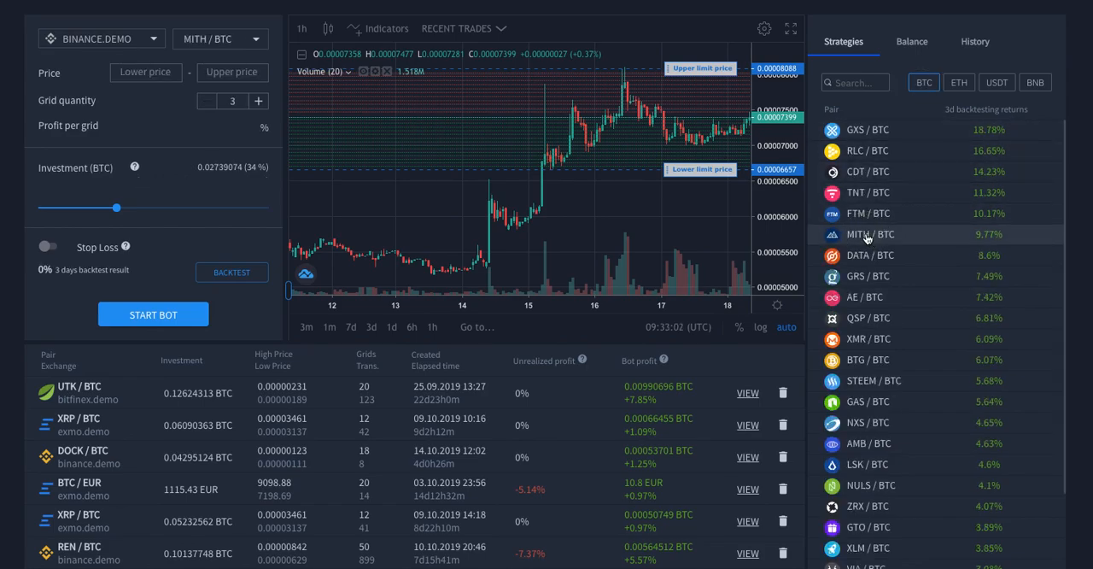
pyautogui.click(869, 233)
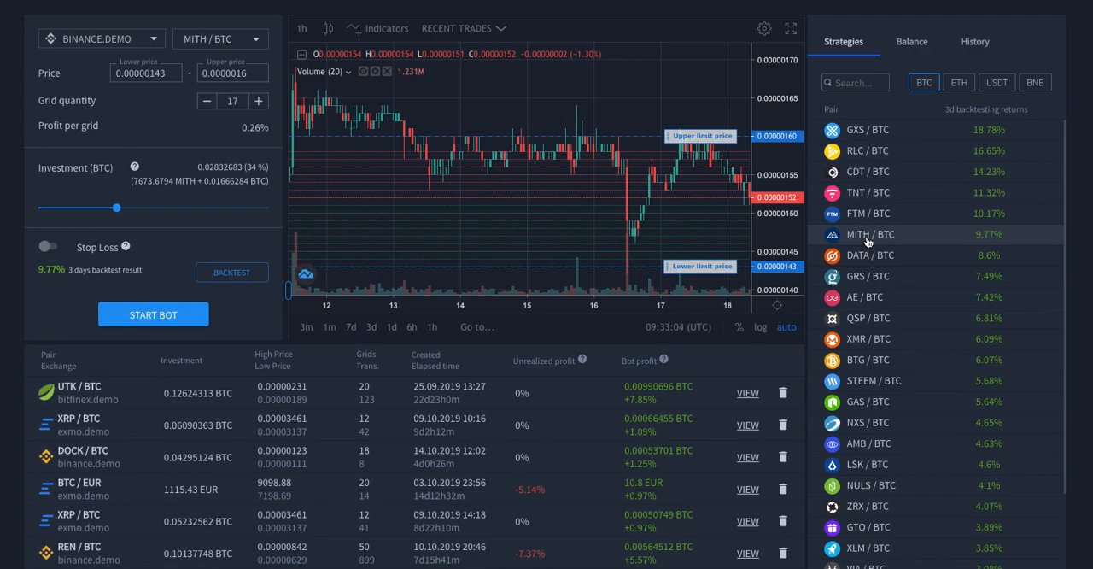
pyautogui.moveTo(586, 184)
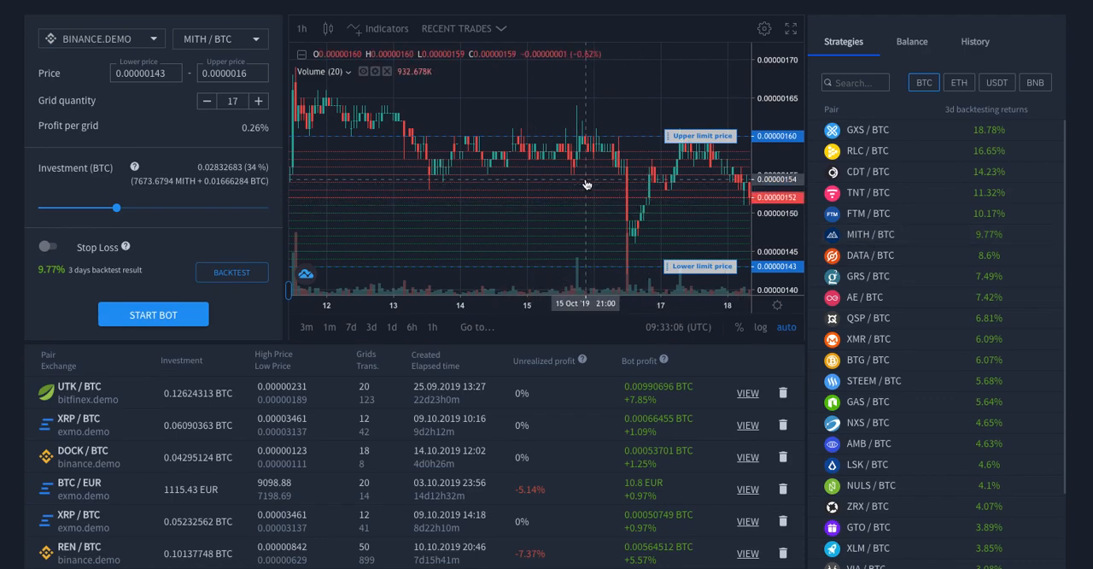
pyautogui.moveTo(396, 177)
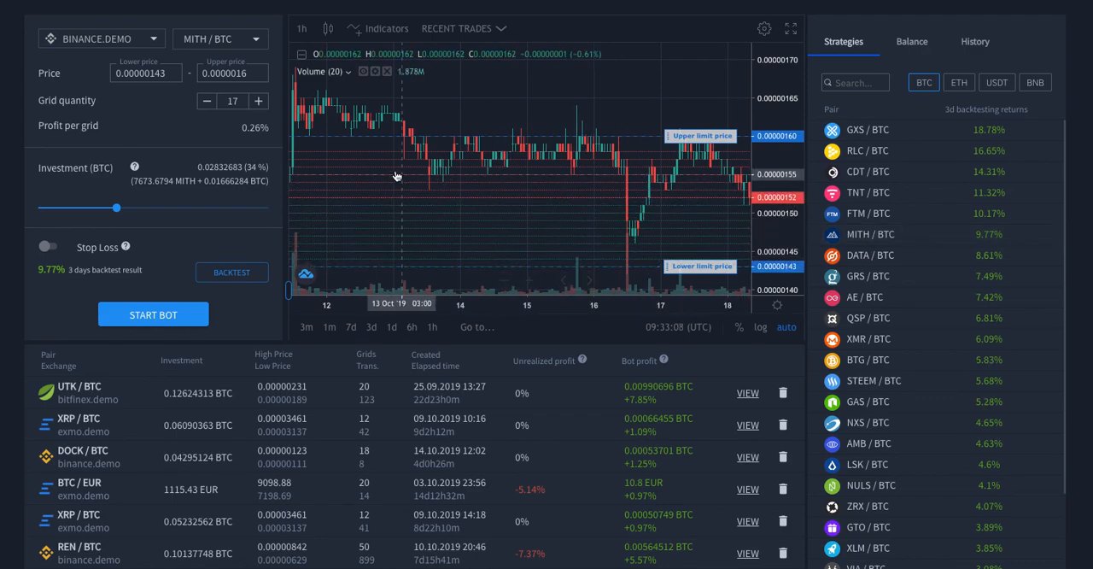
pyautogui.moveTo(655, 195)
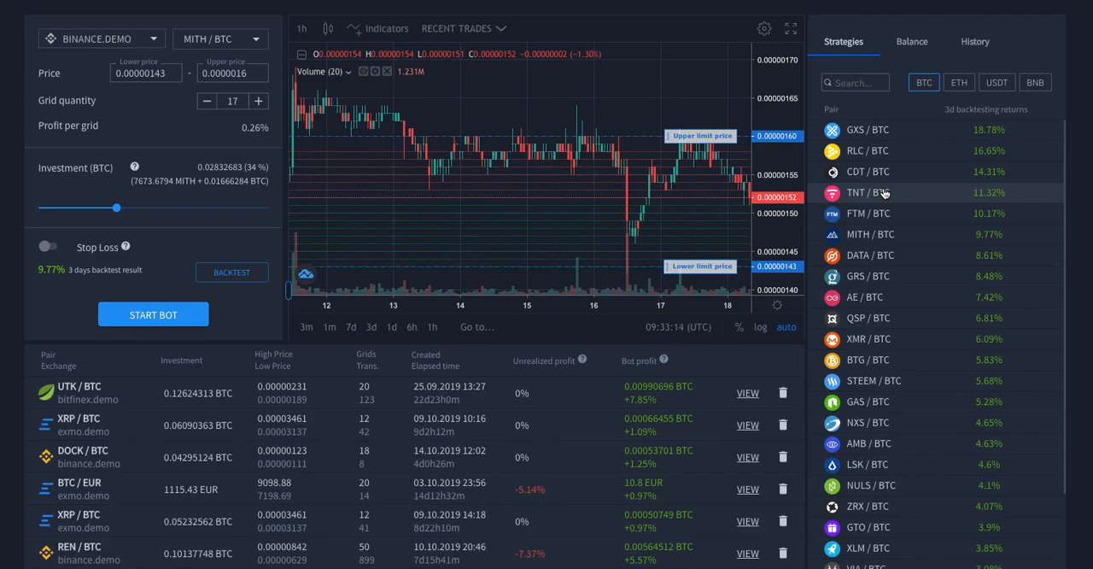
pyautogui.click(868, 191)
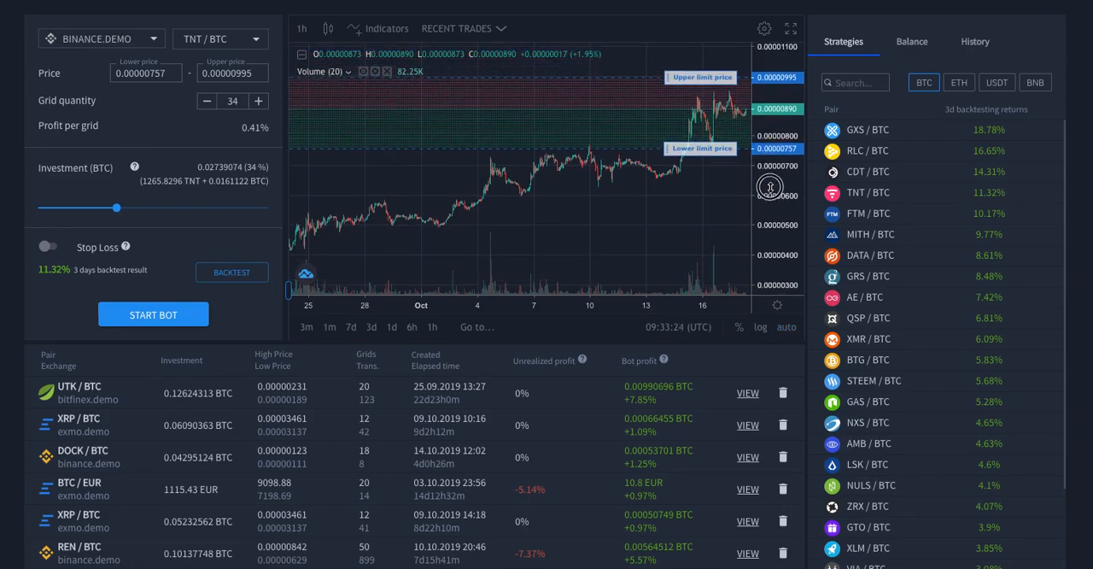
pyautogui.click(868, 211)
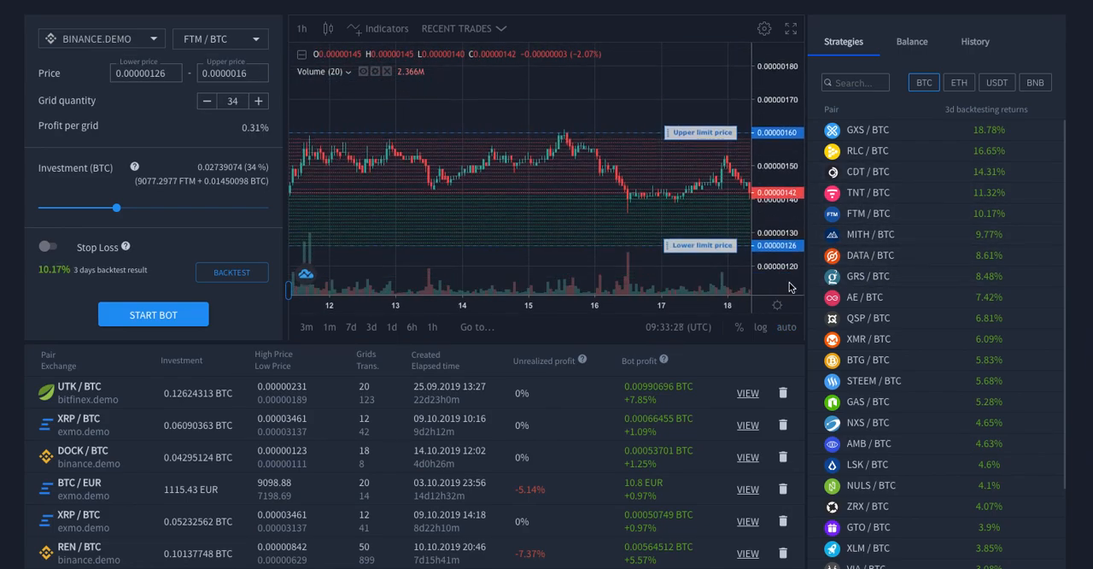
pyautogui.click(869, 232)
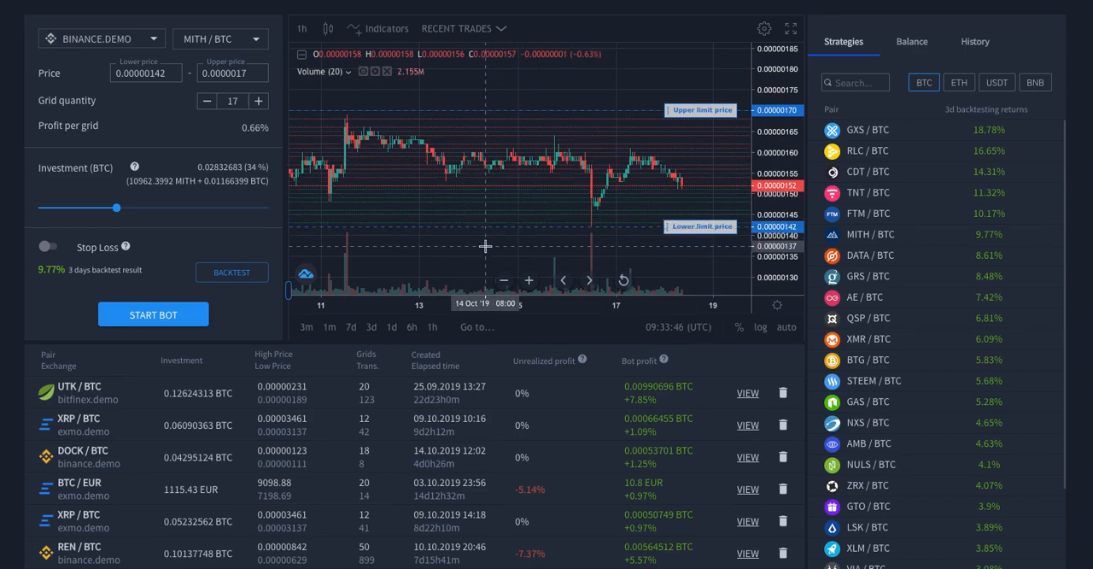
# - Tighten the grid range to 0.00000147–0.00000164 BTC, giving 0.25% profit per grid
pyautogui.moveTo(700, 225); pyautogui.dragTo(709, 237)
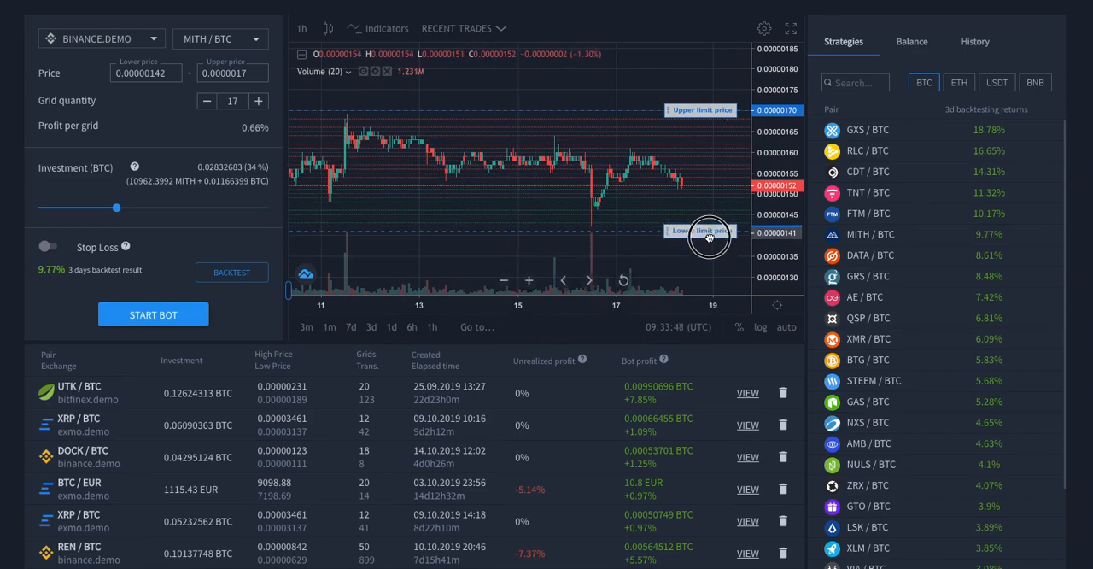
pyautogui.moveTo(679, 248)
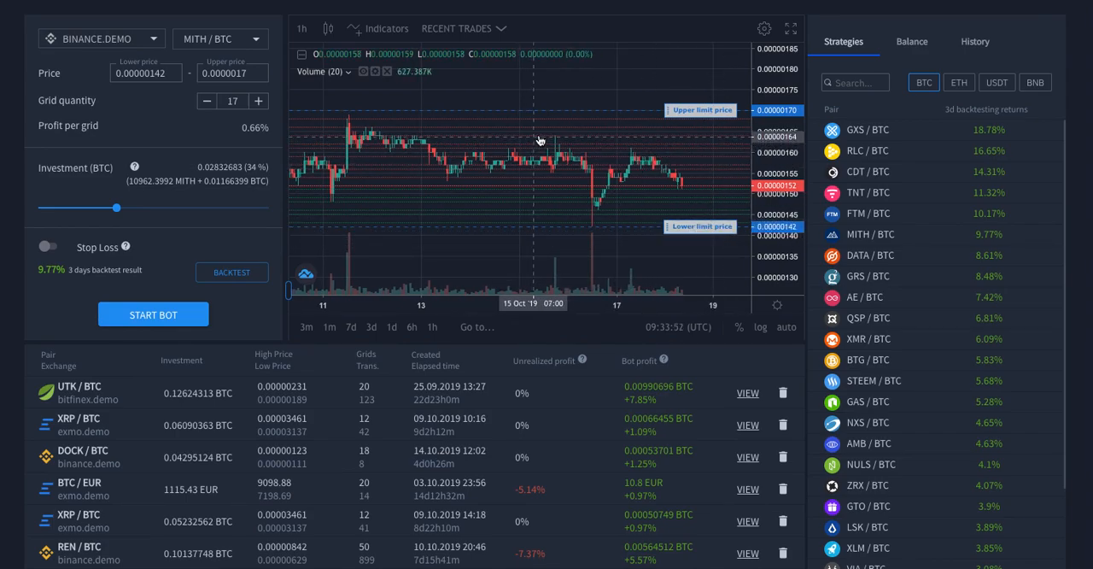
pyautogui.moveTo(602, 133)
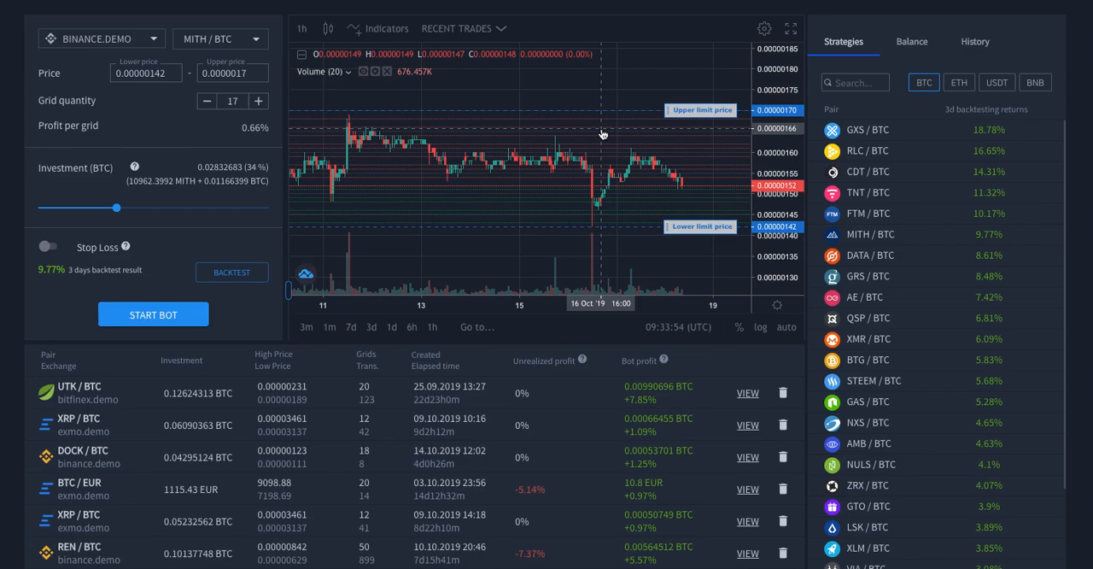
pyautogui.moveTo(588, 120)
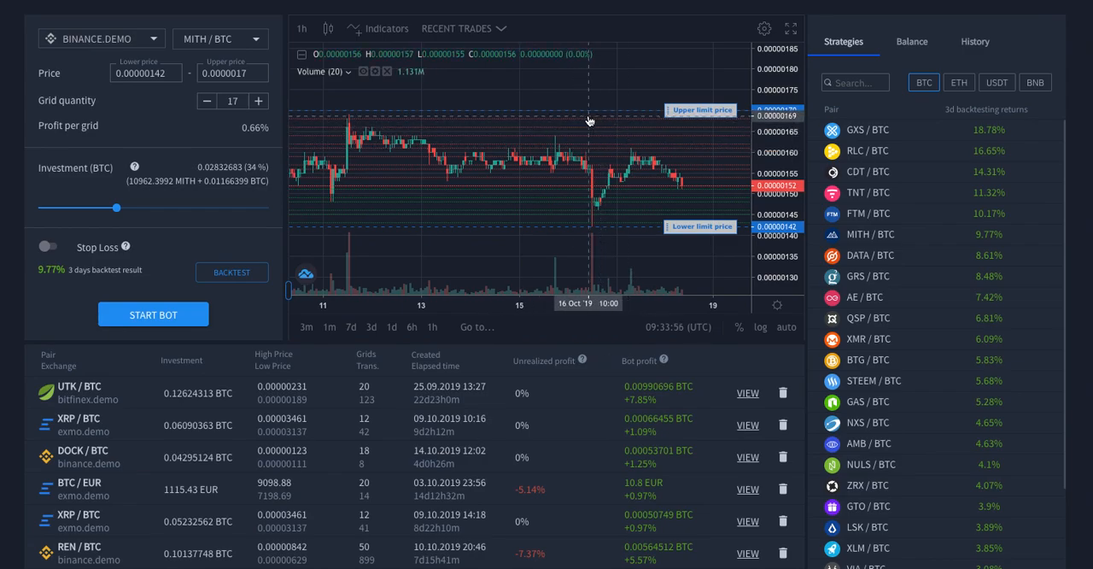
pyautogui.moveTo(548, 128)
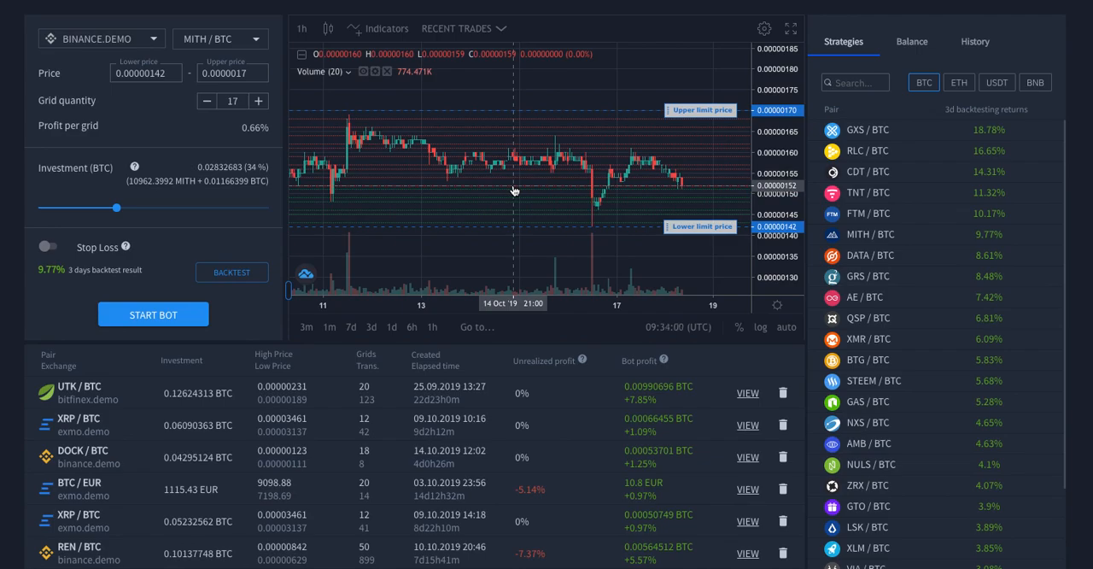
pyautogui.moveTo(512, 190)
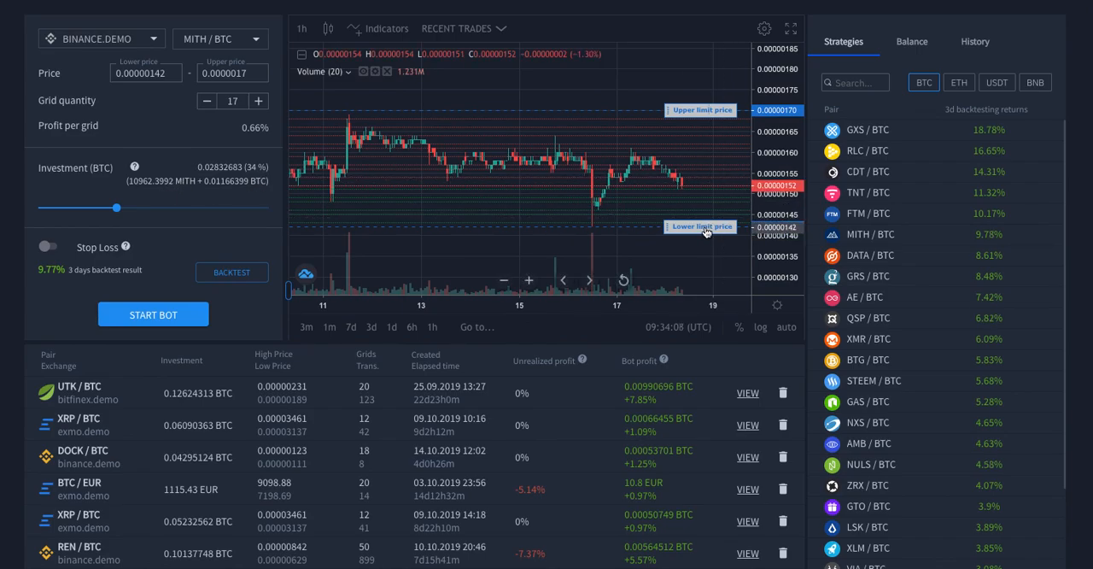
pyautogui.moveTo(703, 227); pyautogui.dragTo(704, 193)
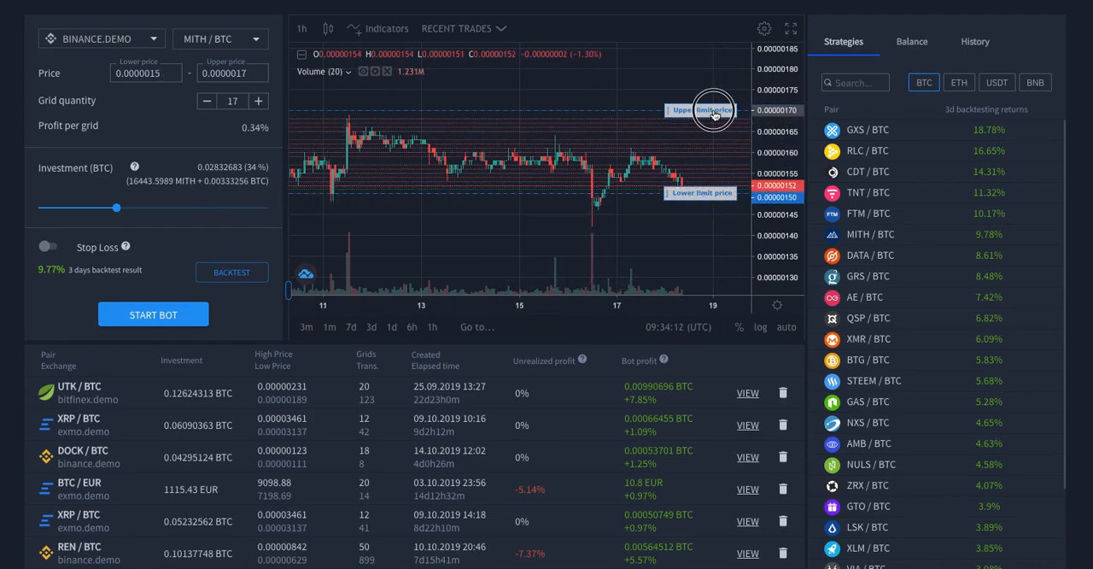
pyautogui.moveTo(714, 109); pyautogui.dragTo(701, 135)
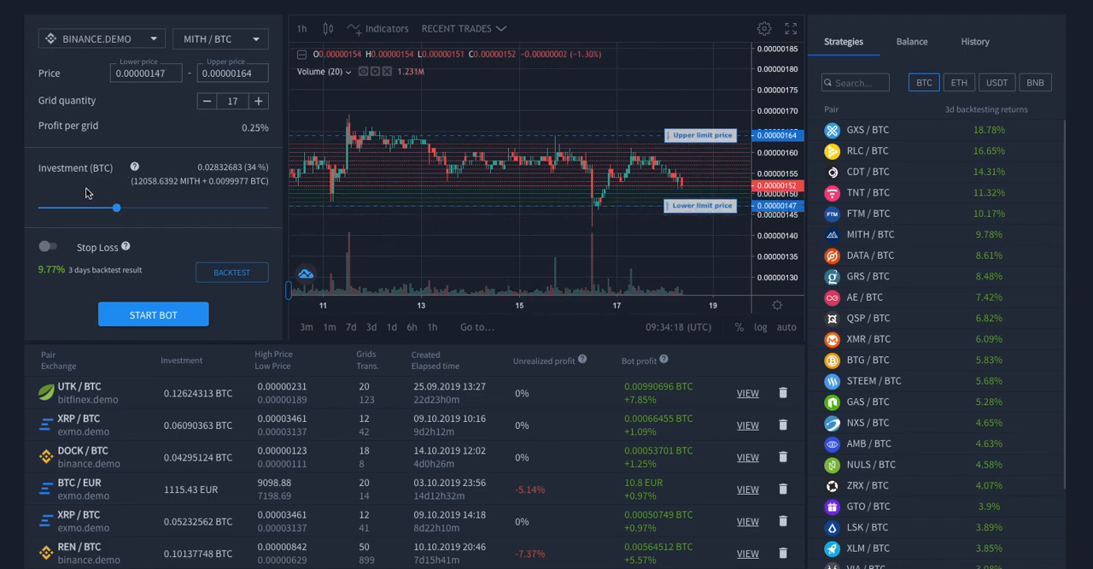
# - Adjust the investment share, settling at 25% of balance (0.02082855 BTC)
pyautogui.moveTo(112, 209); pyautogui.dragTo(164, 208)
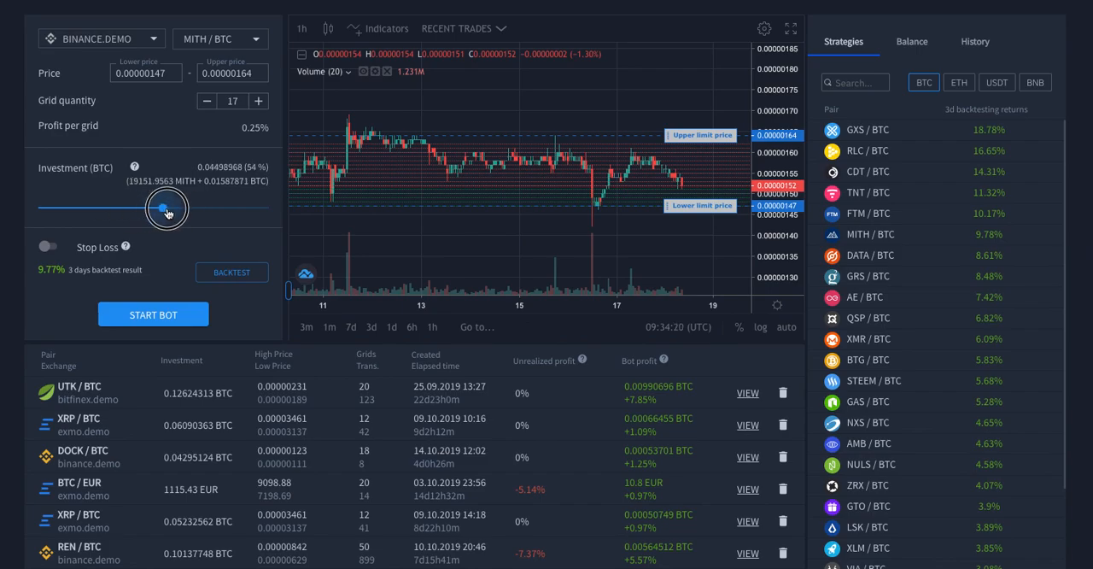
pyautogui.moveTo(159, 208); pyautogui.dragTo(134, 209)
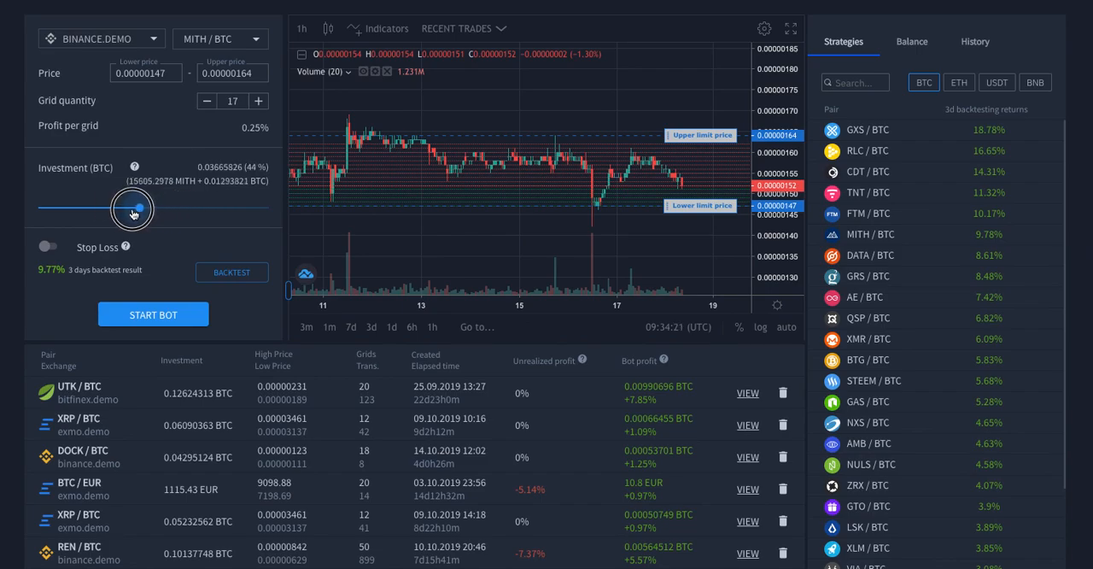
pyautogui.moveTo(133, 208); pyautogui.dragTo(70, 208)
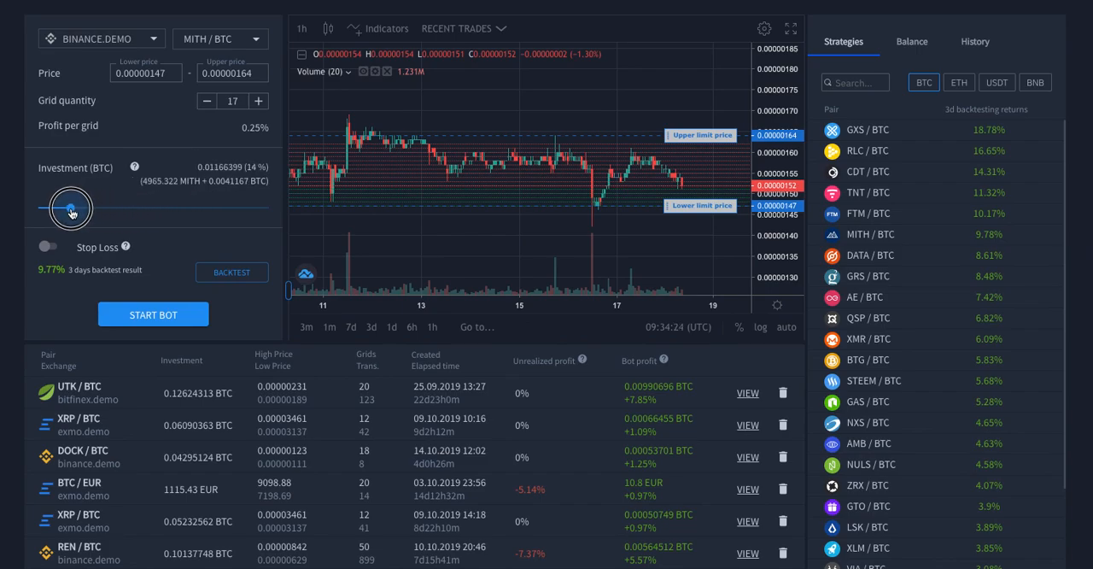
pyautogui.moveTo(71, 208); pyautogui.dragTo(95, 208)
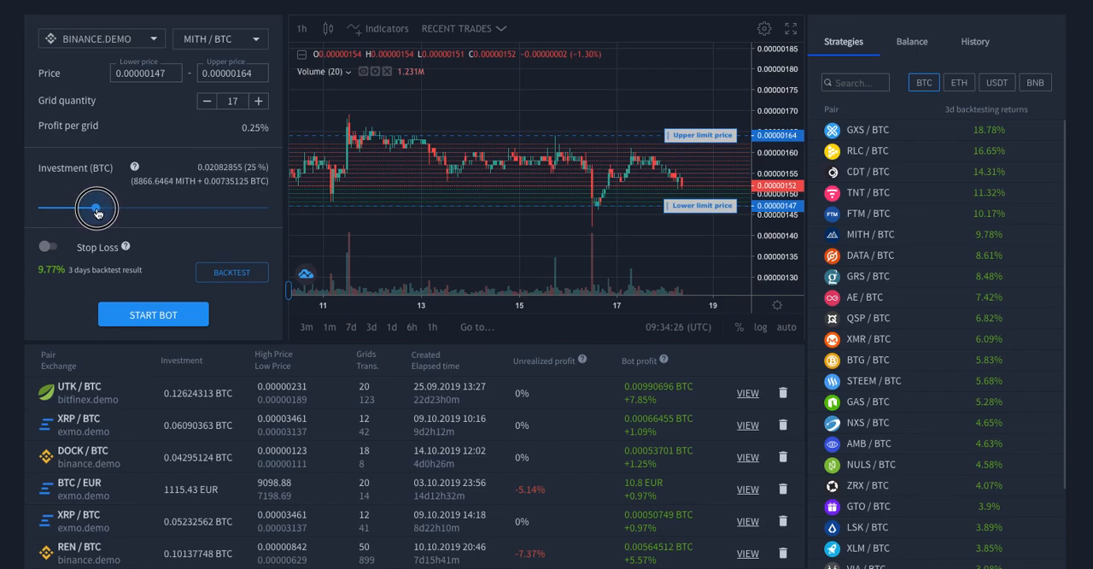
# - Enable stop loss at 0.00000141 BTC, about 4.08% below the range
pyautogui.click(48, 246)
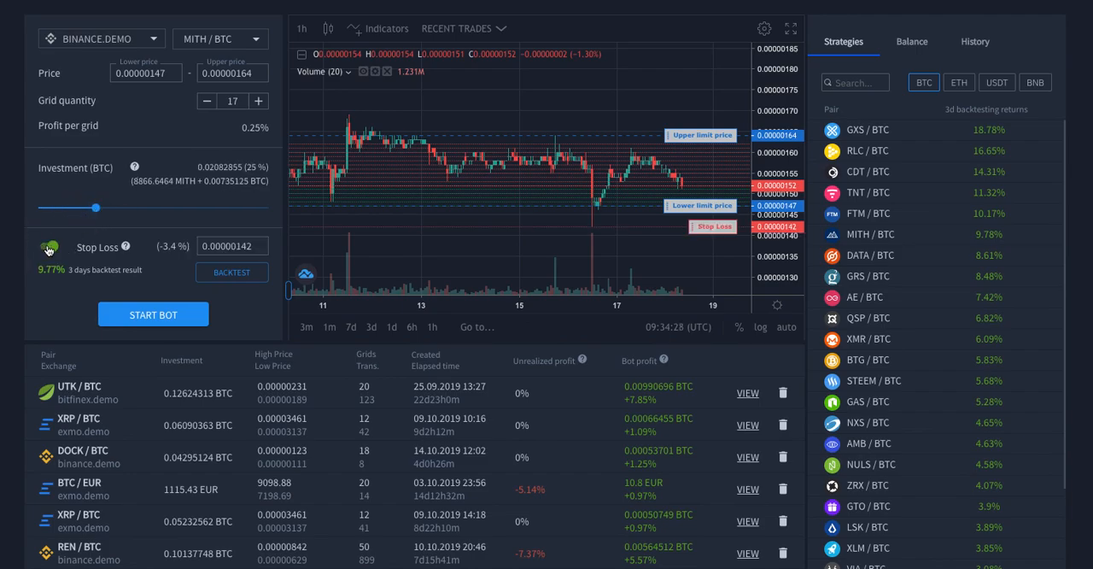
pyautogui.click(48, 246)
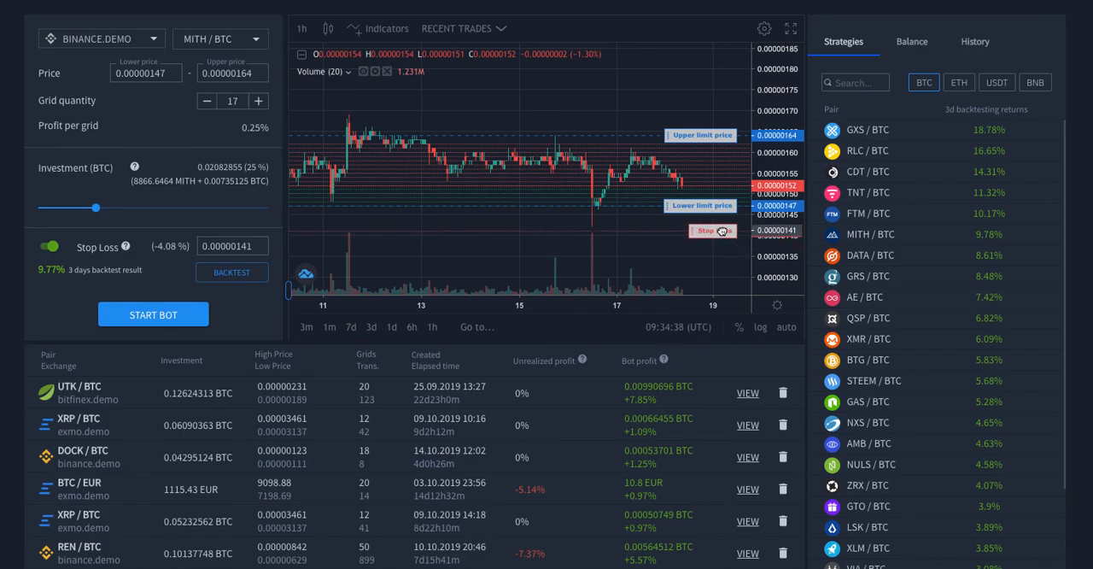
pyautogui.moveTo(477, 238)
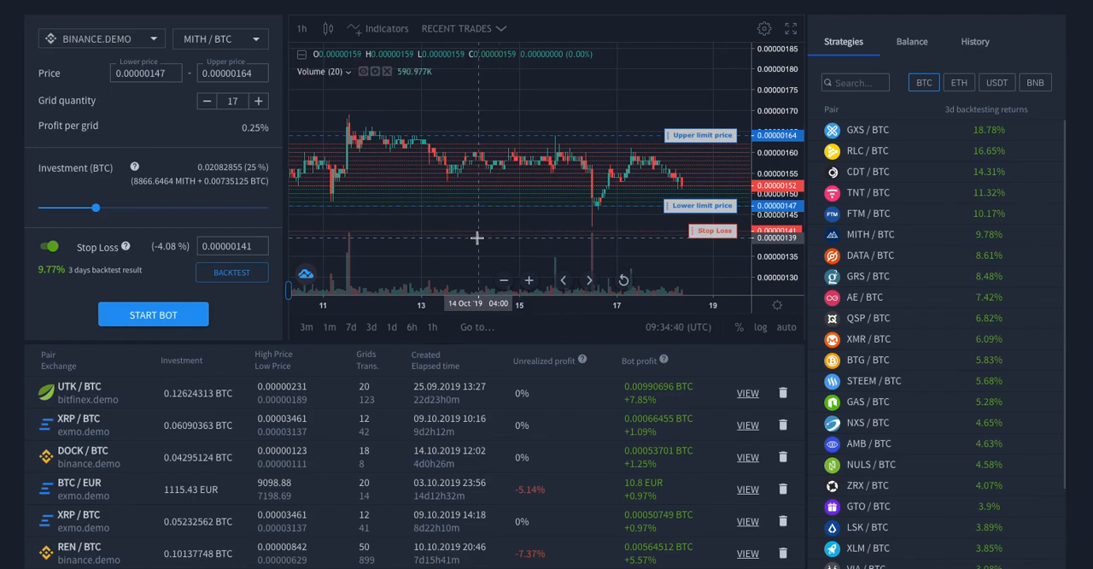
pyautogui.moveTo(428, 234)
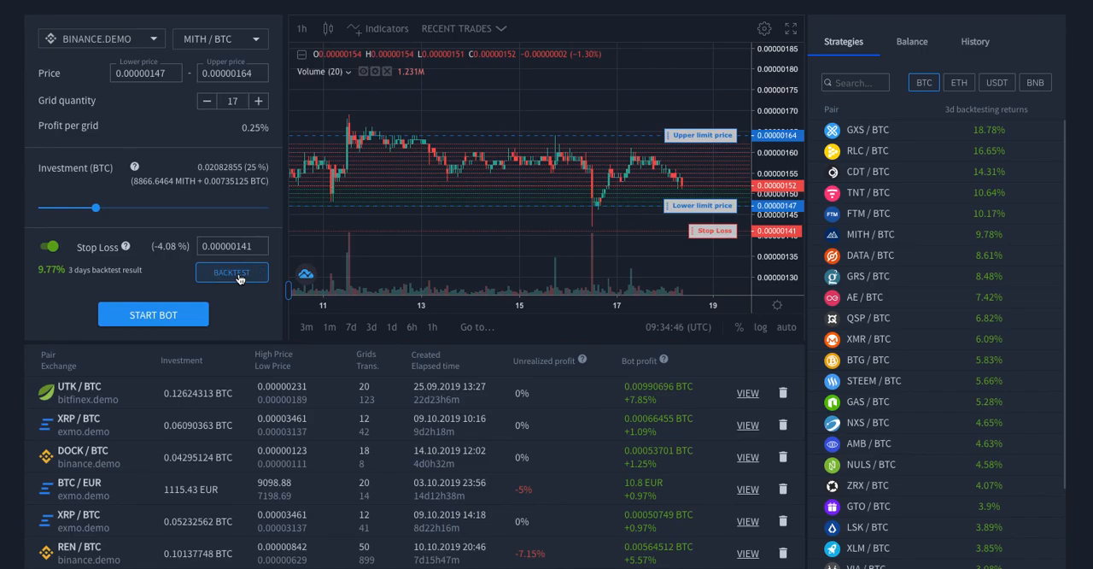
pyautogui.click(233, 272)
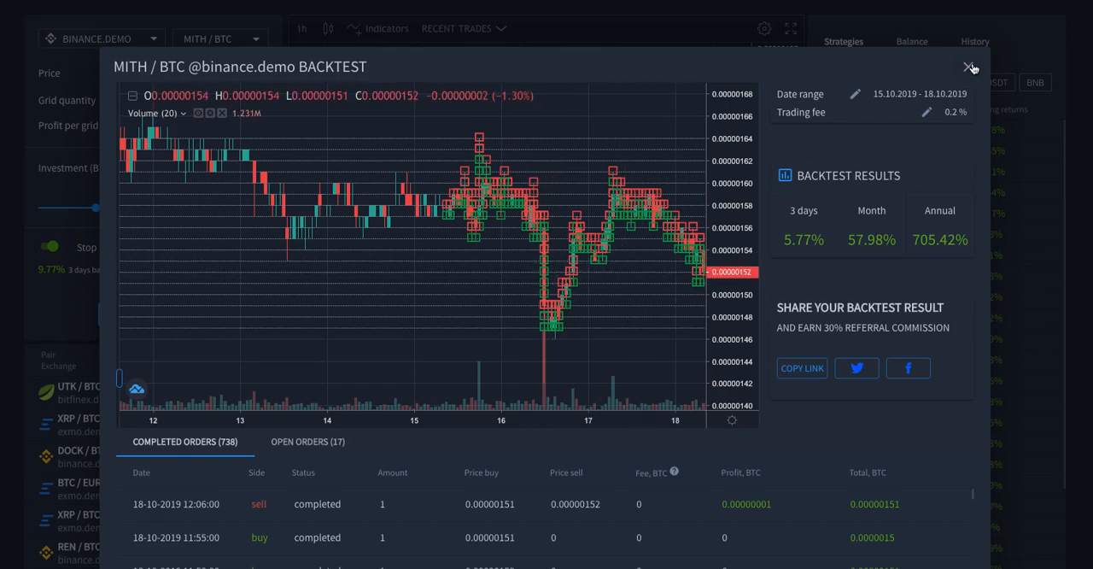
pyautogui.click(971, 67)
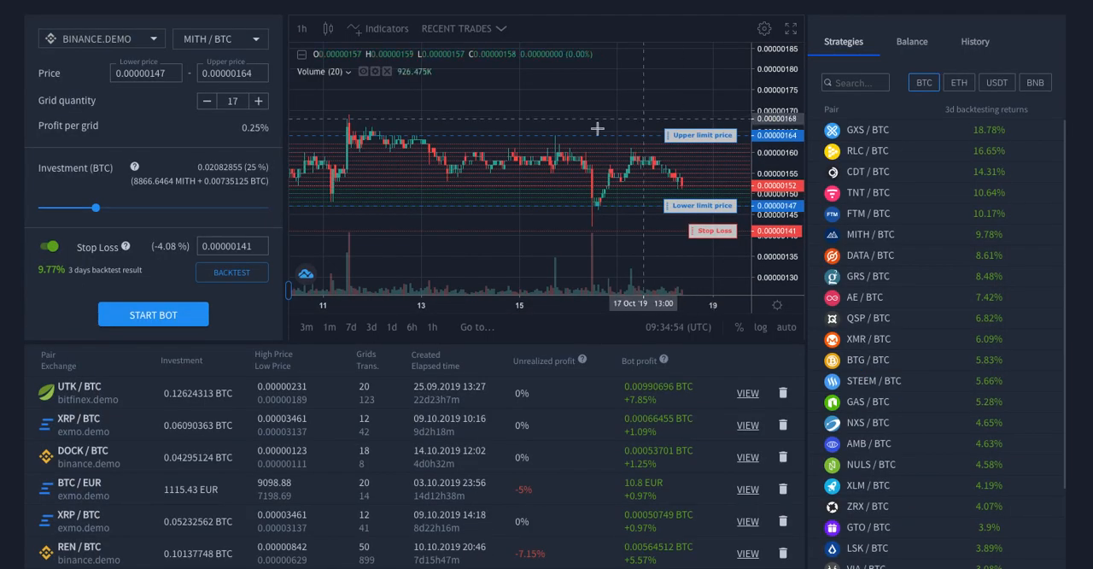
# - Start the MITH/BTC grid bot and accept buying 8275.785 MITH to begin trading
pyautogui.click(153, 314)
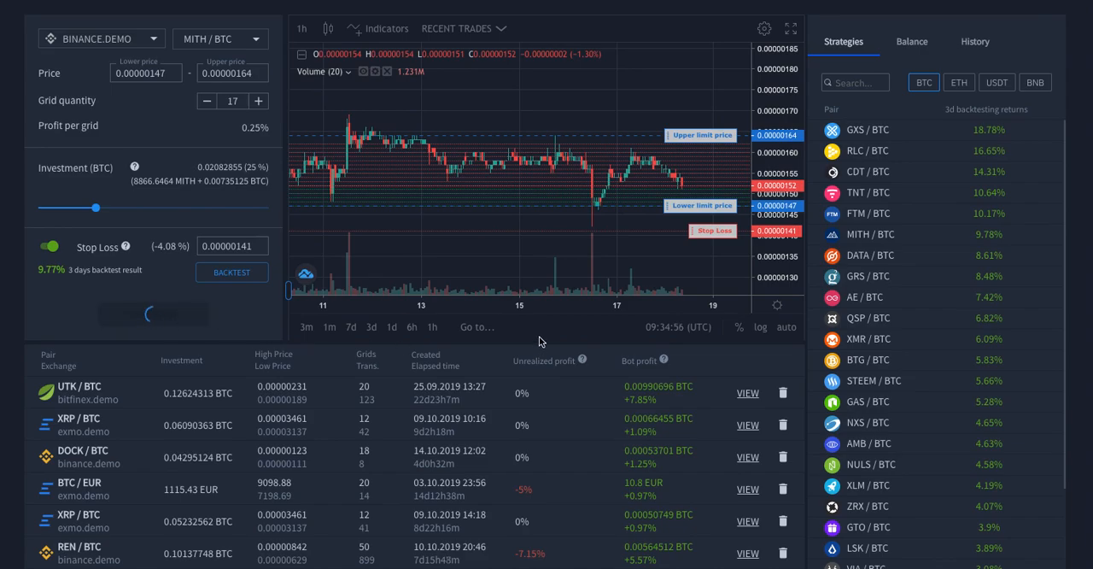
pyautogui.click(154, 315)
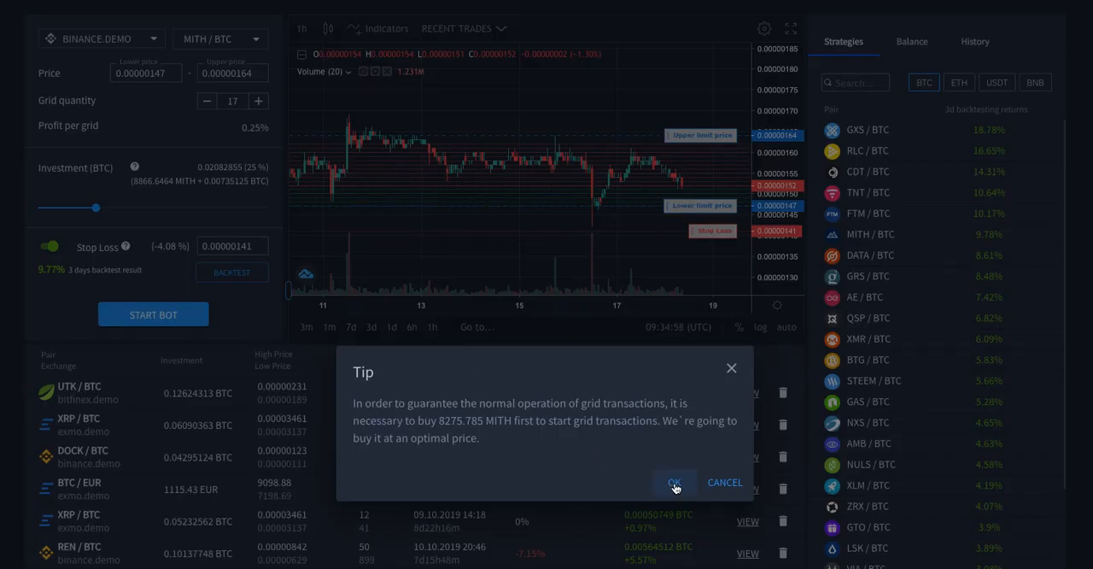
pyautogui.click(673, 482)
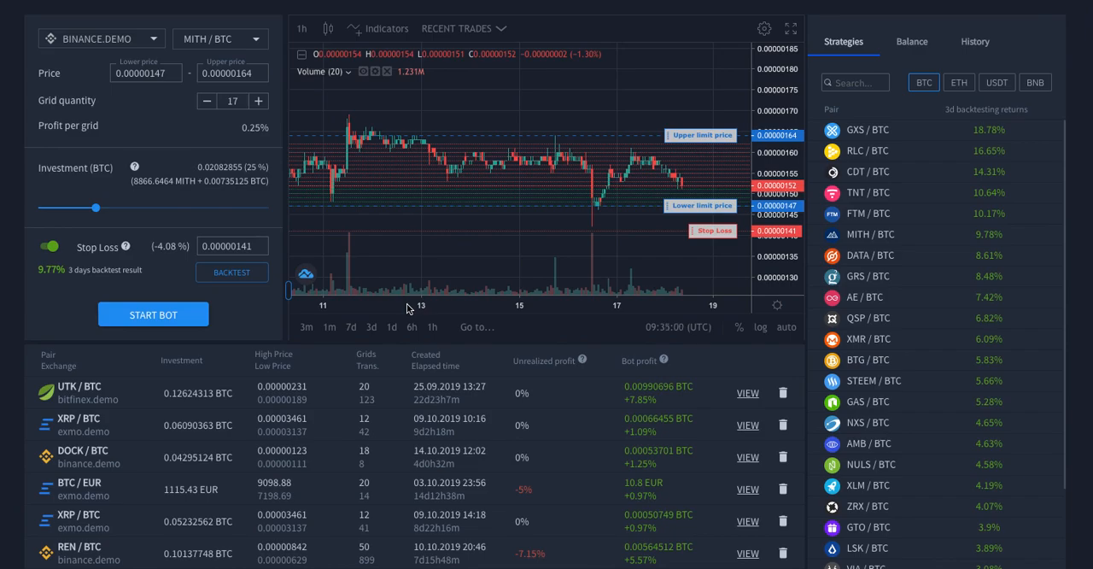